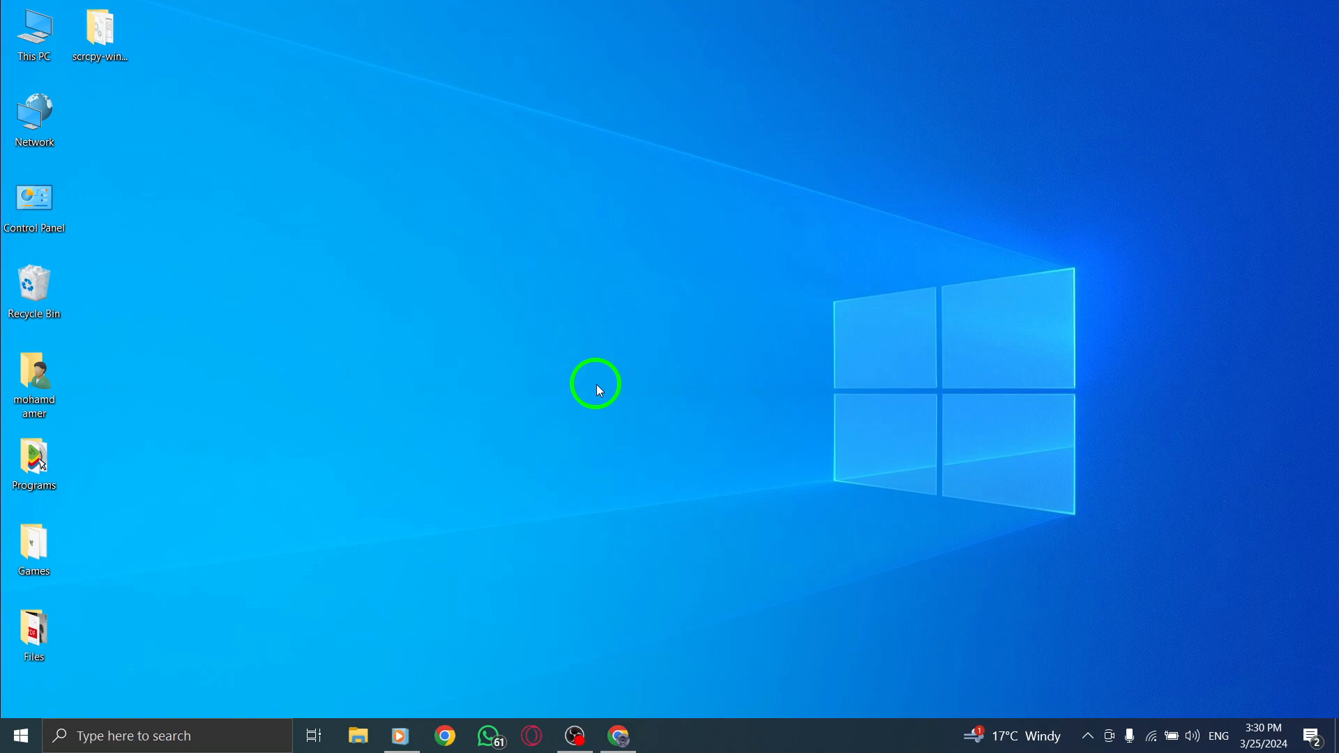
{"action": "mouse_move", "coordinate": [665, 579]}
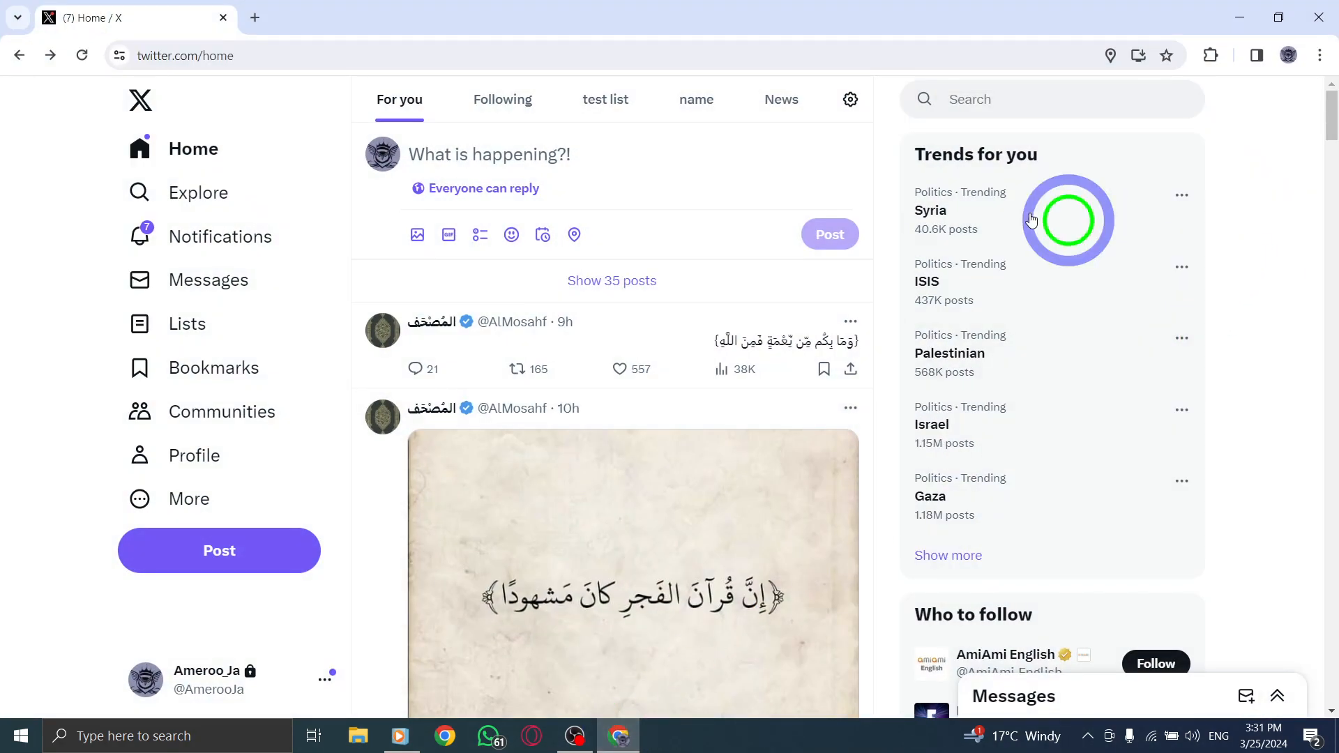
Step: Type the new post text 'asd' in X's composer
{"action": "type", "text": "asd"}
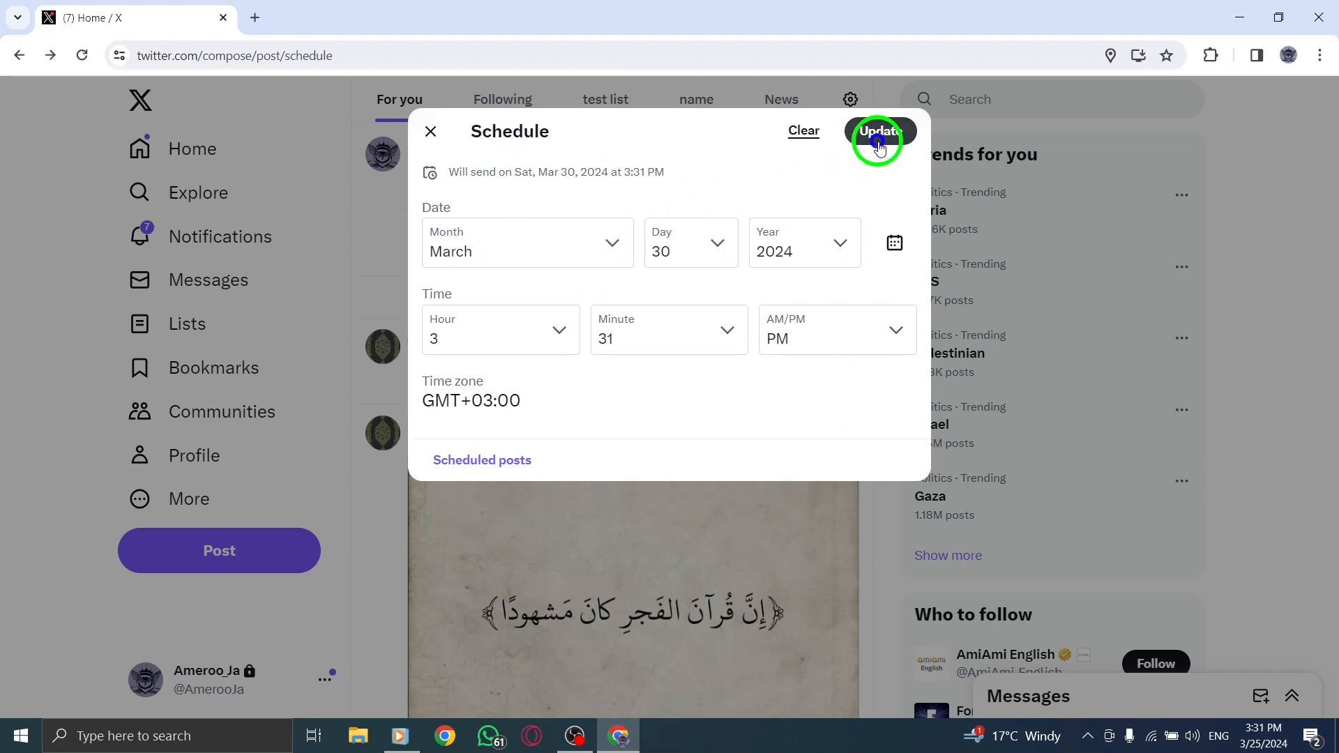
Step: Schedule the 'asd' post for Mar 30, 2024, 3:31 PM and view it among scheduled posts
{"action": "left_click", "coordinate": [878, 133]}
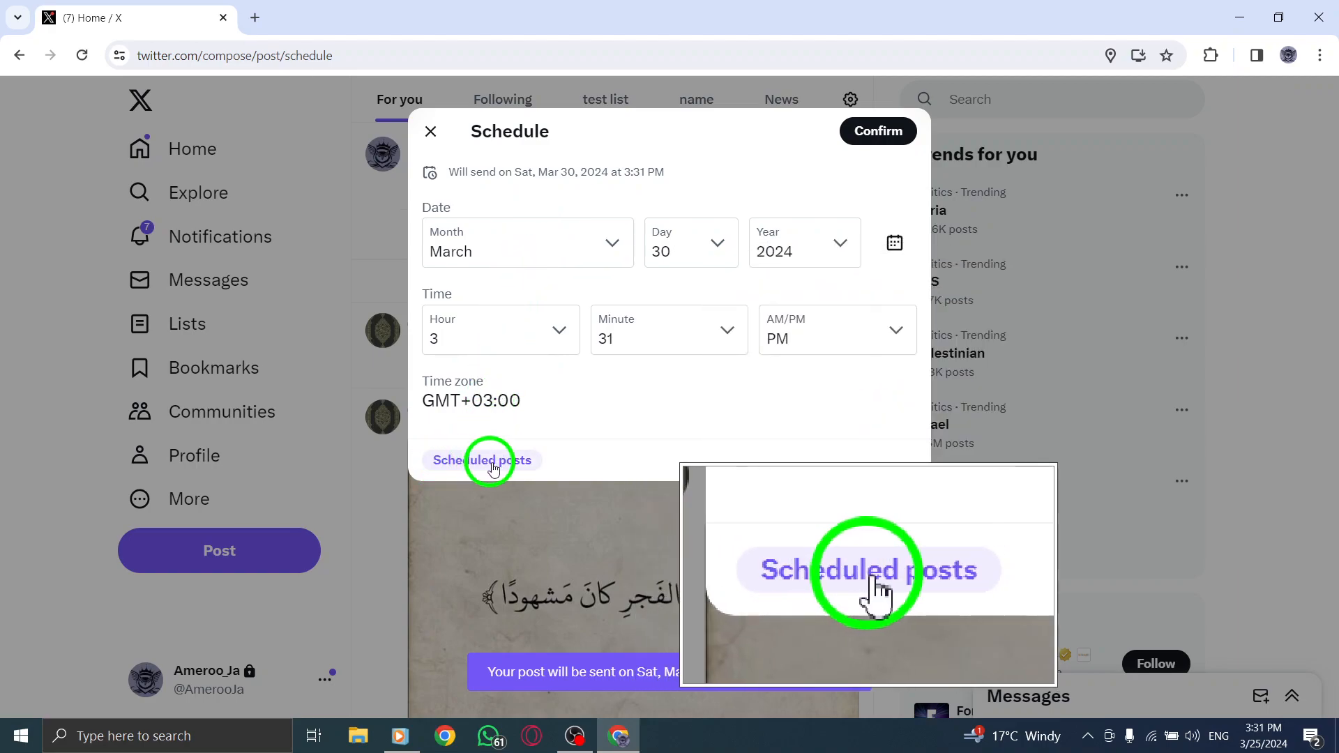
{"action": "left_click", "coordinate": [482, 461]}
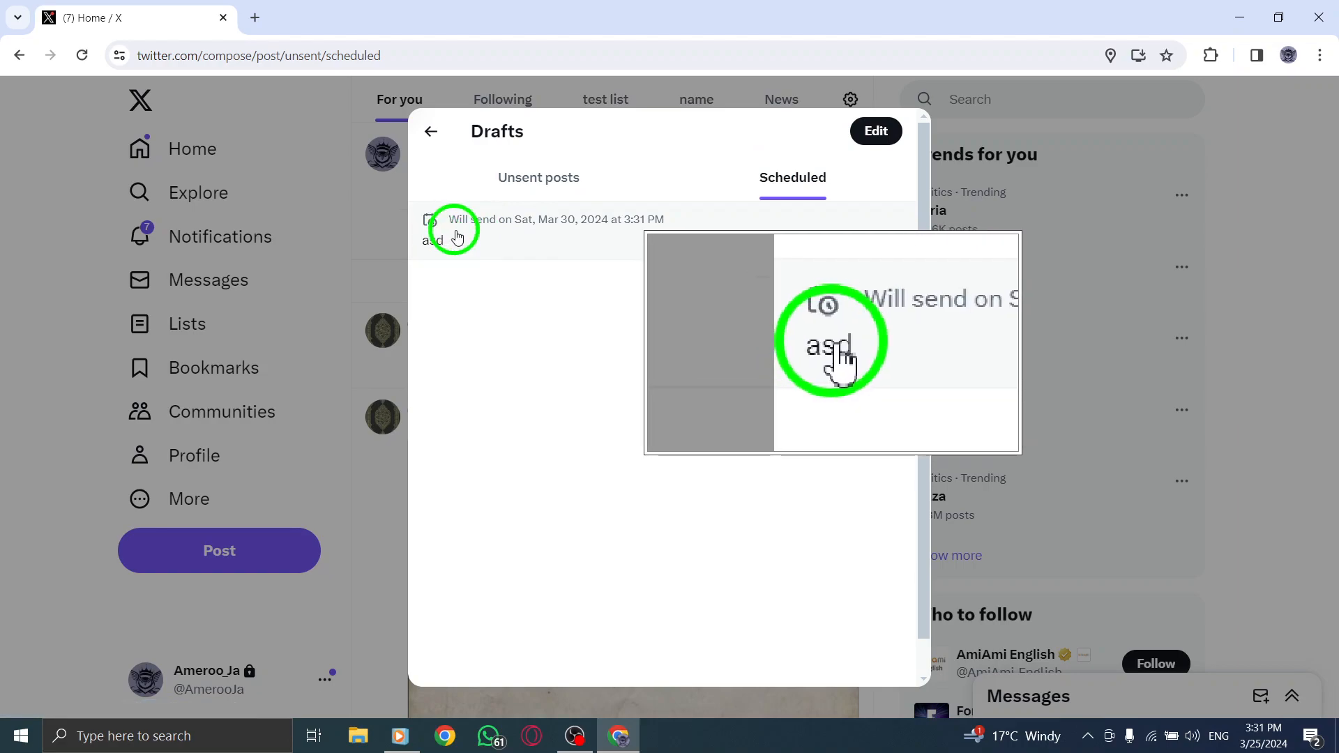
{"action": "left_click", "coordinate": [875, 131]}
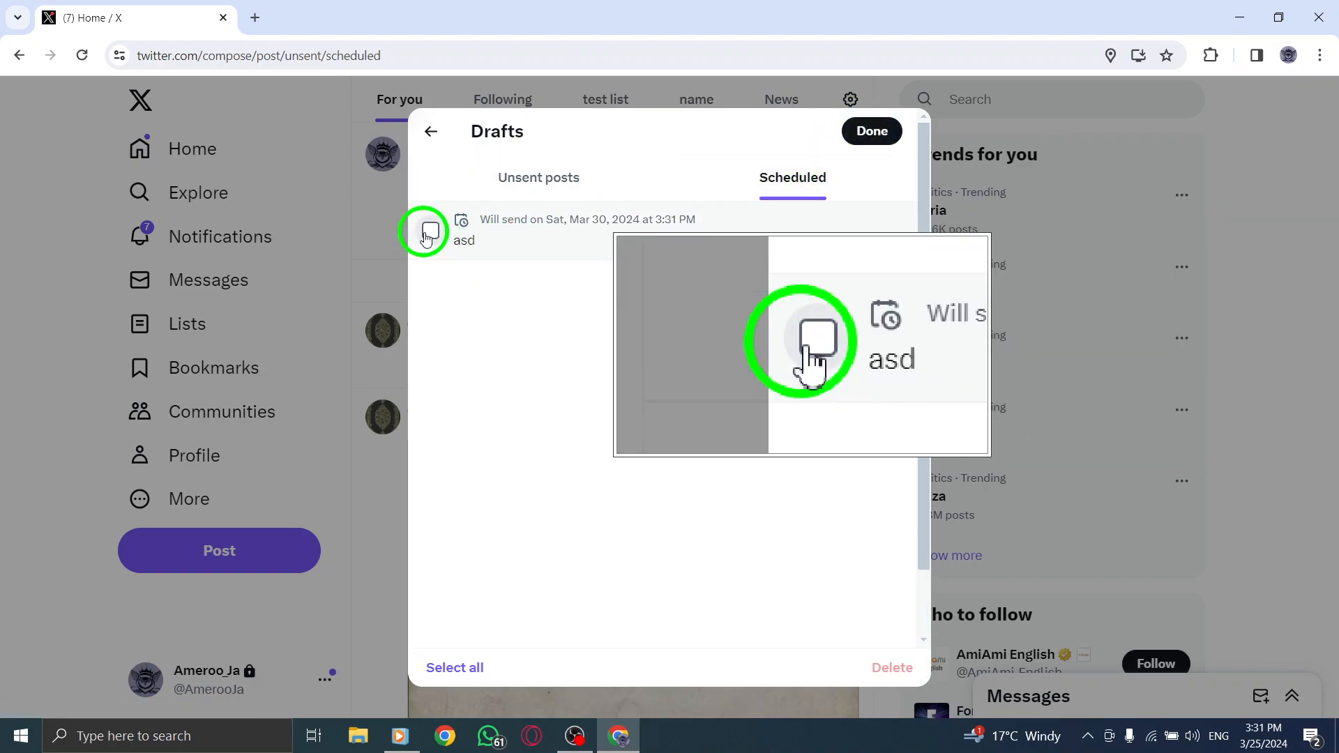
{"action": "left_click", "coordinate": [425, 231]}
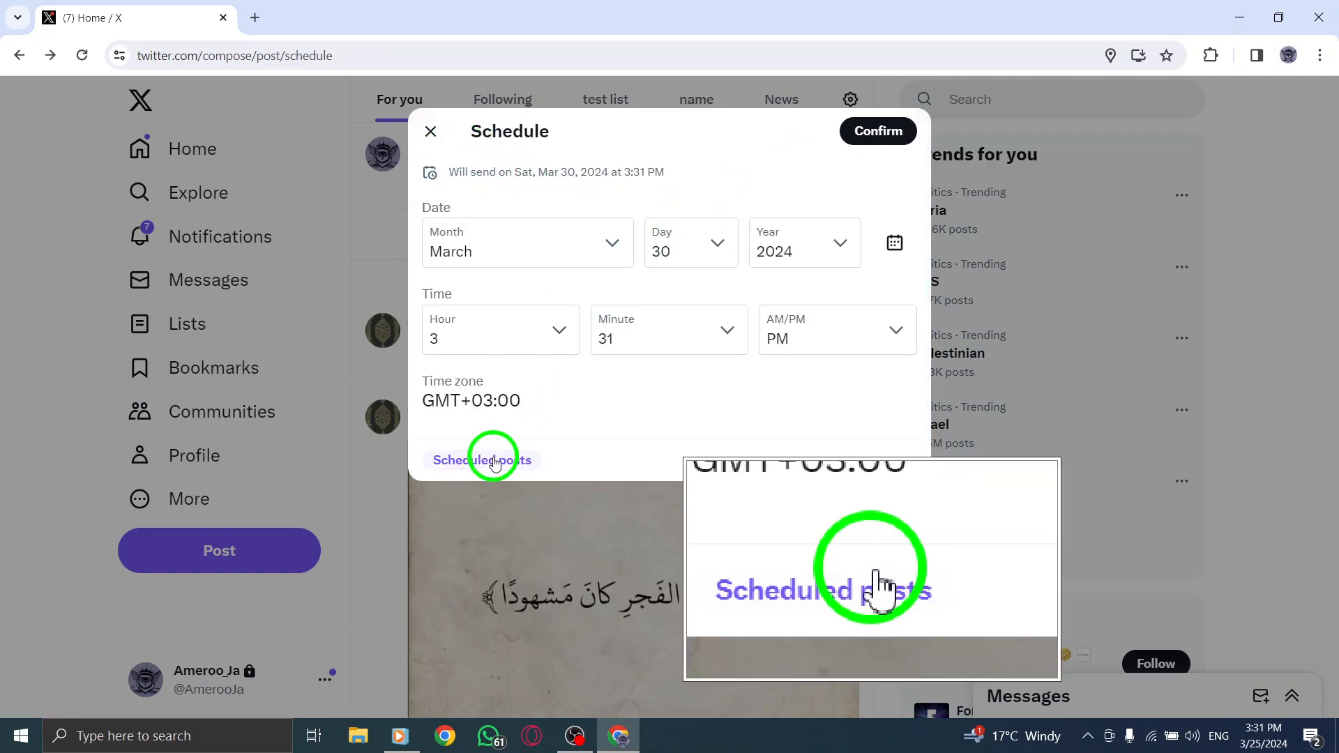
Step: Delete the scheduled 'asd' post, leave the drafts list, and refresh the desktop
{"action": "left_click", "coordinate": [878, 131]}
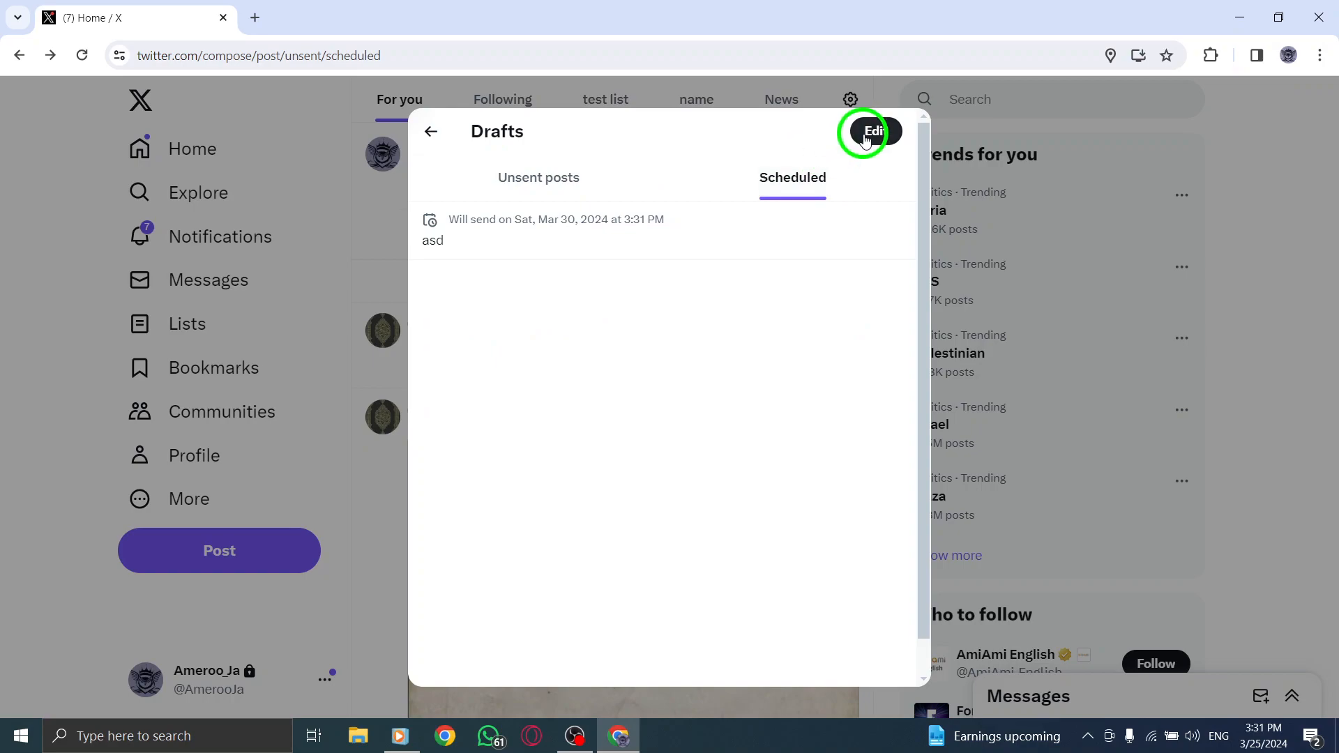
{"action": "left_click", "coordinate": [872, 131]}
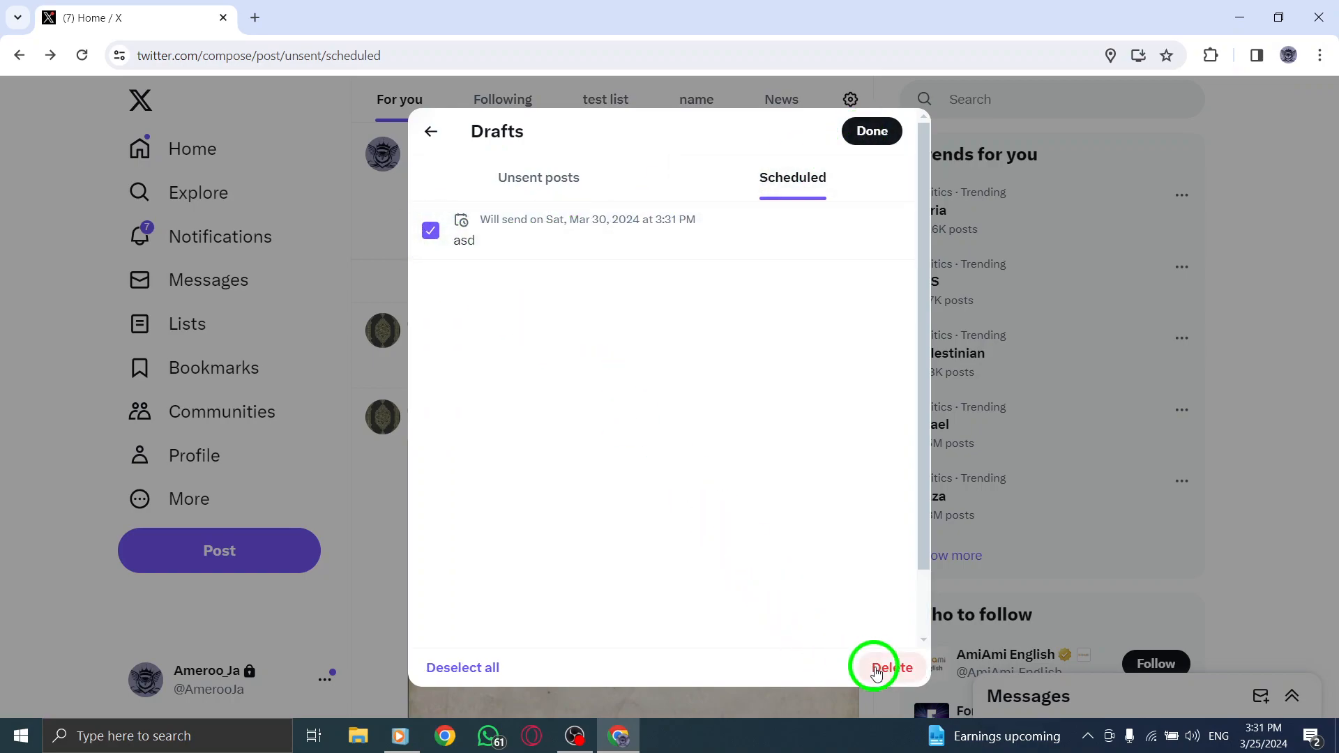
{"action": "left_click", "coordinate": [877, 666]}
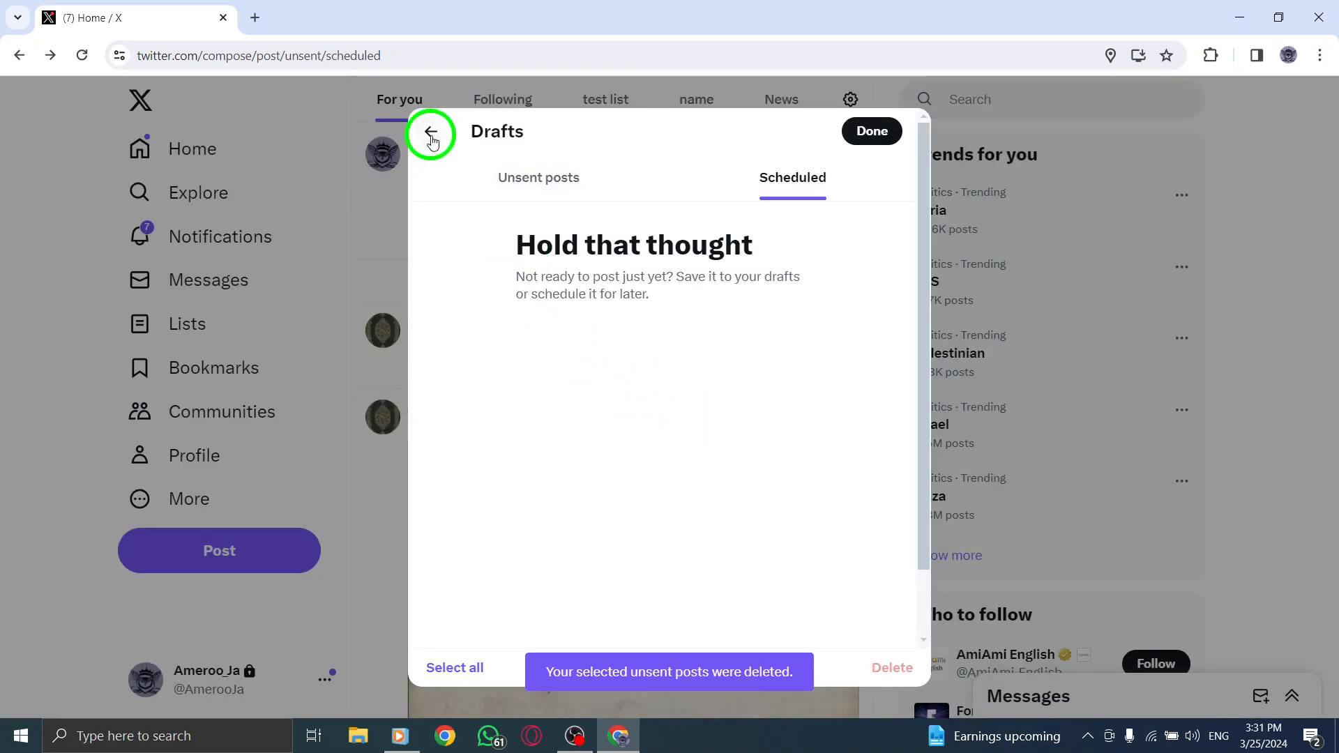
{"action": "left_click", "coordinate": [429, 140]}
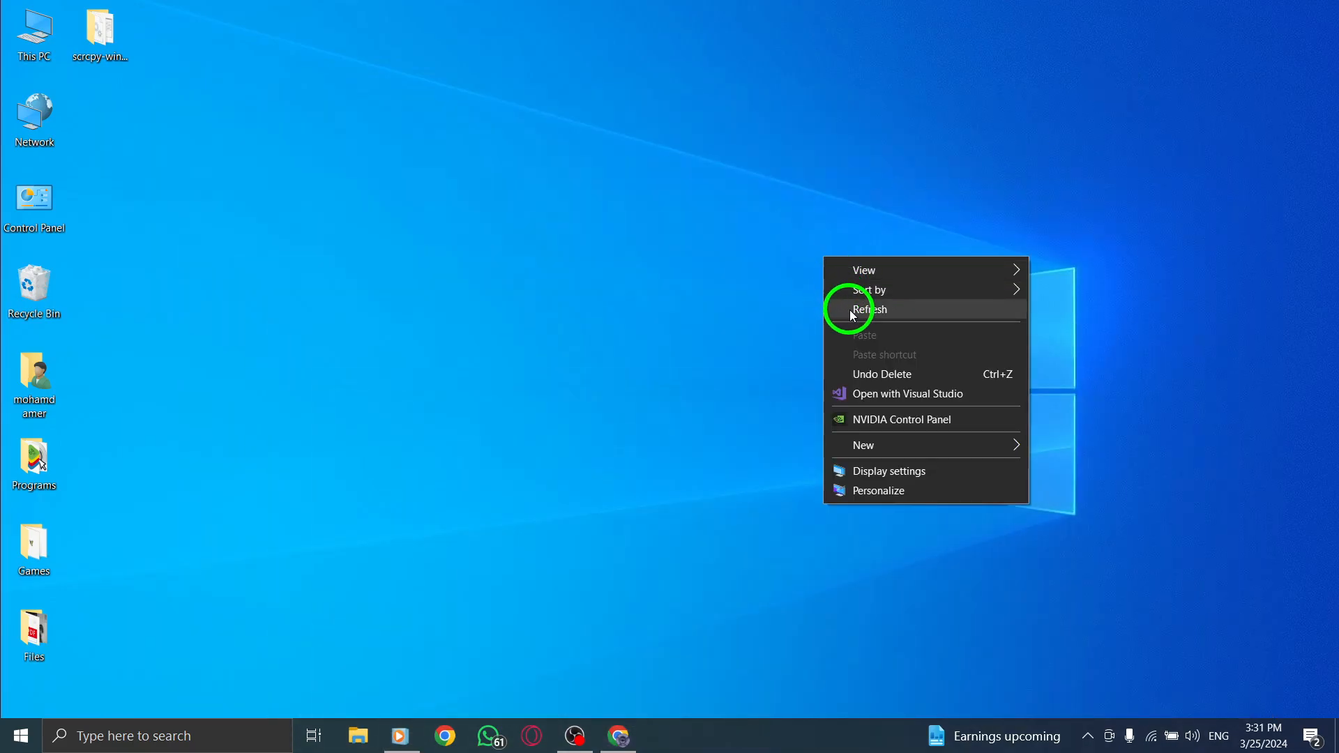
{"action": "left_click", "coordinate": [868, 310]}
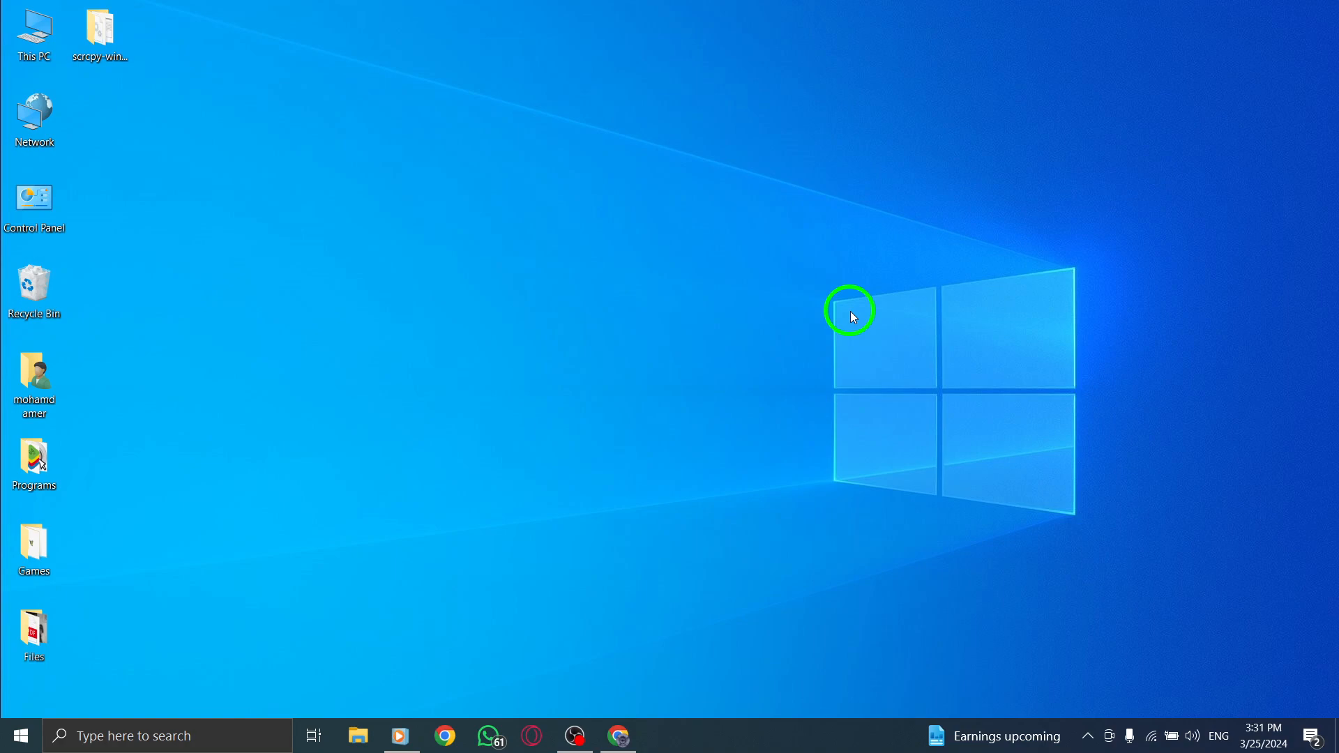